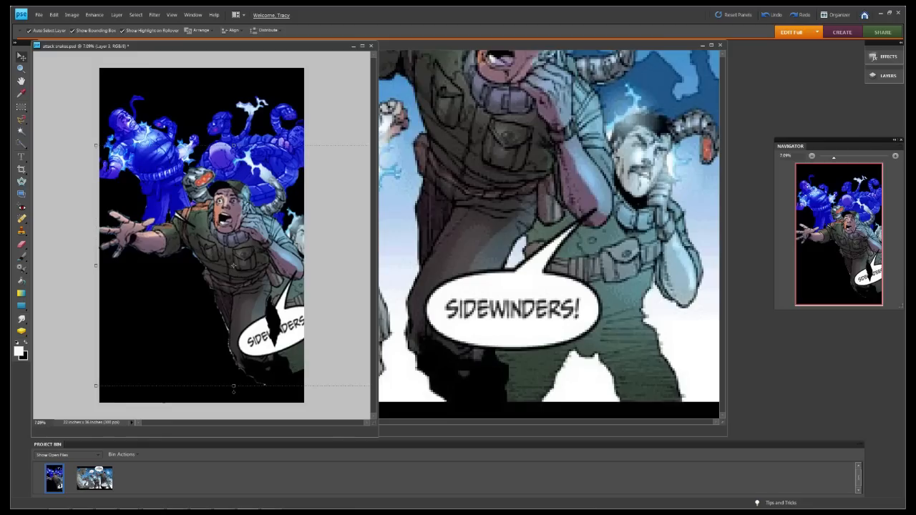
# - Bring attacksnakes2 forward from the Project Bin over the other image windows
pyautogui.click(134, 478)
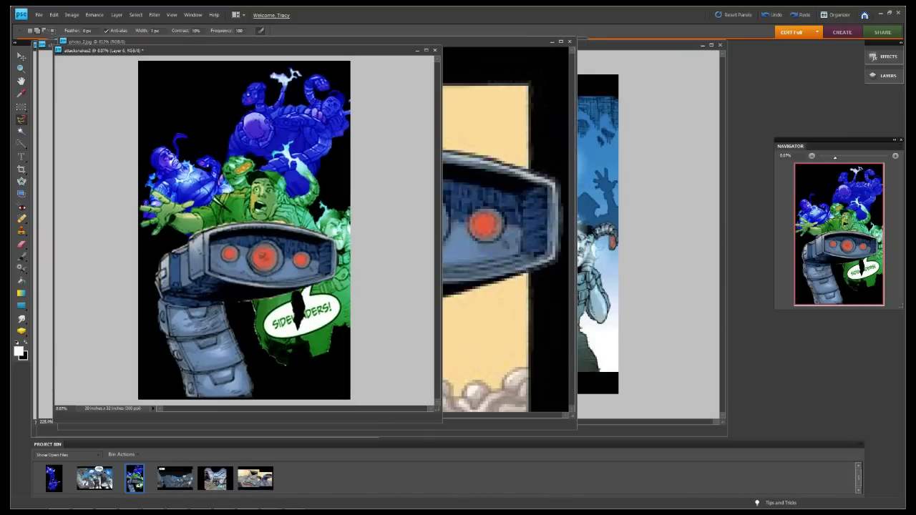
pyautogui.click(21, 55)
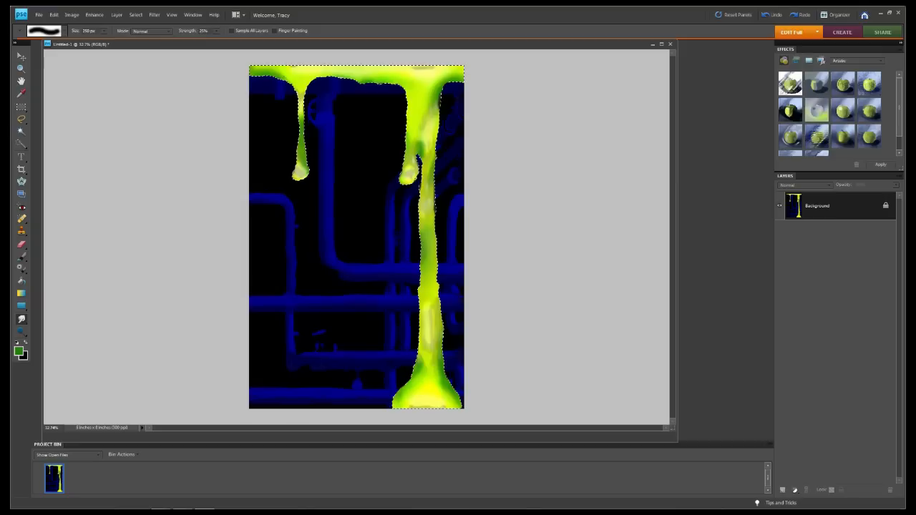
# - Switch to the toolbox after smudging the yellow-green ooze down over the pipes
pyautogui.click(21, 54)
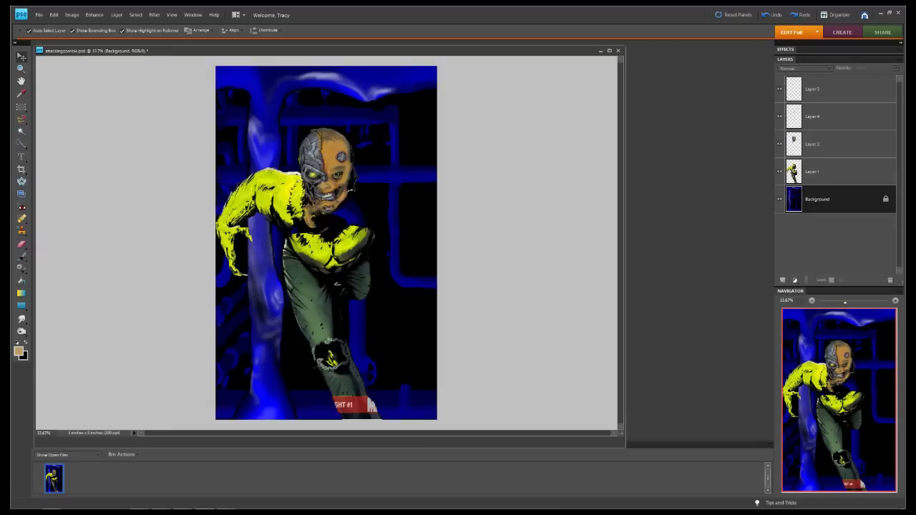
# - Select Layer 1, the zombie figure's layer, in attackingzombie.psd
pyautogui.click(812, 171)
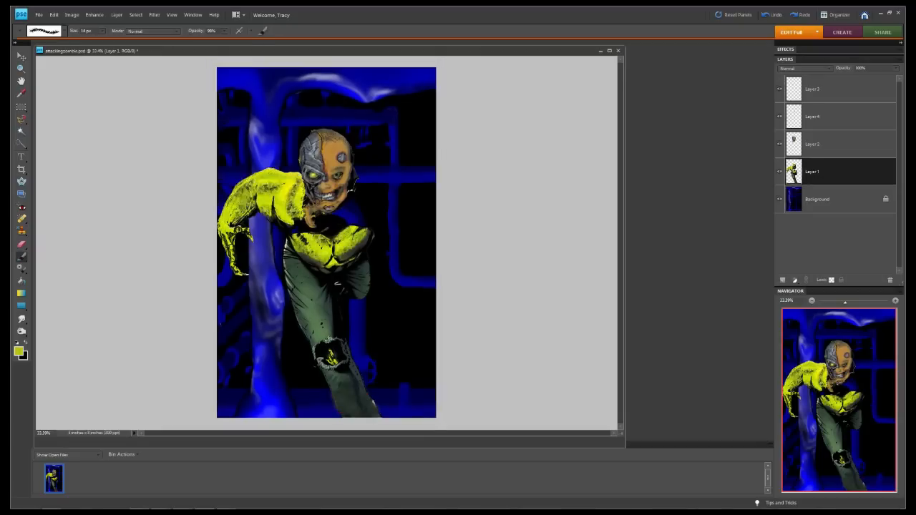